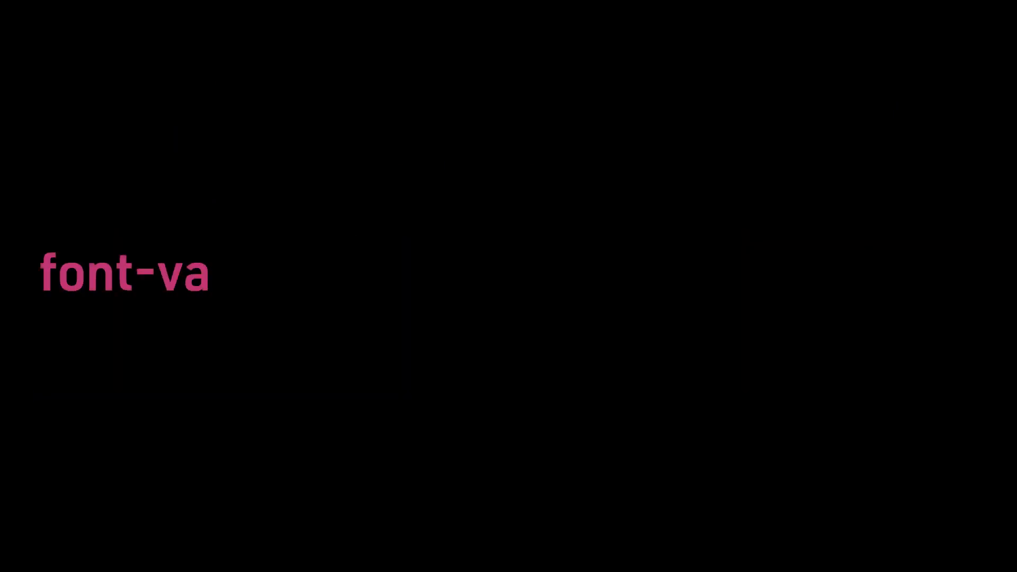
type("riant: small-caps;")
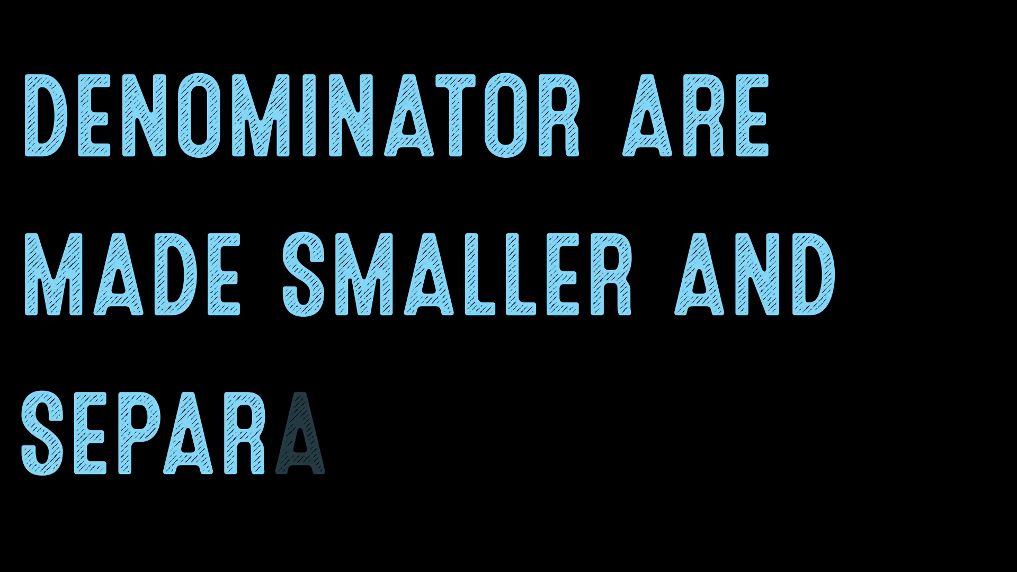
type("ATED BY A SLASH;")
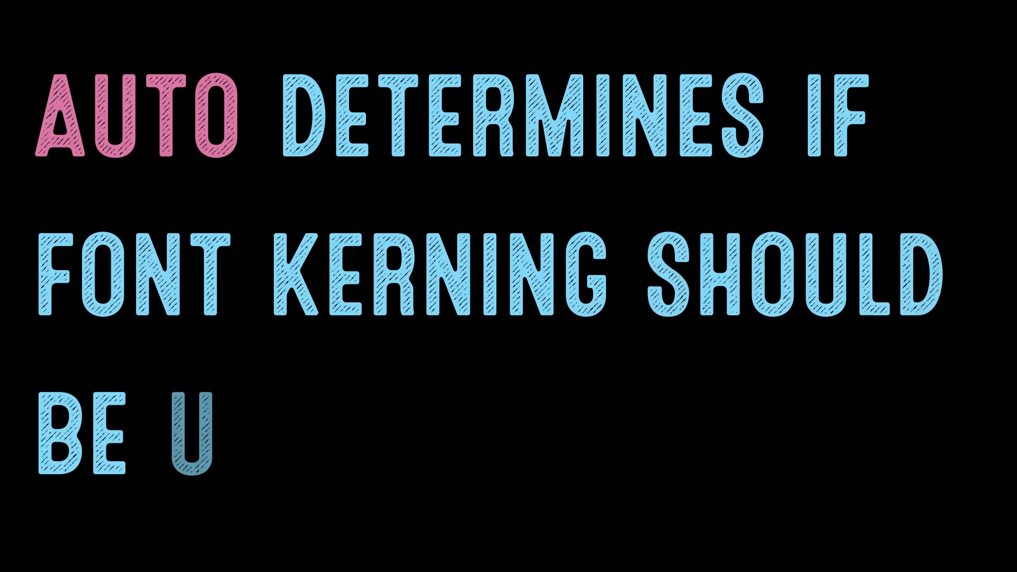
type("SED. WHEN TYPE IS")
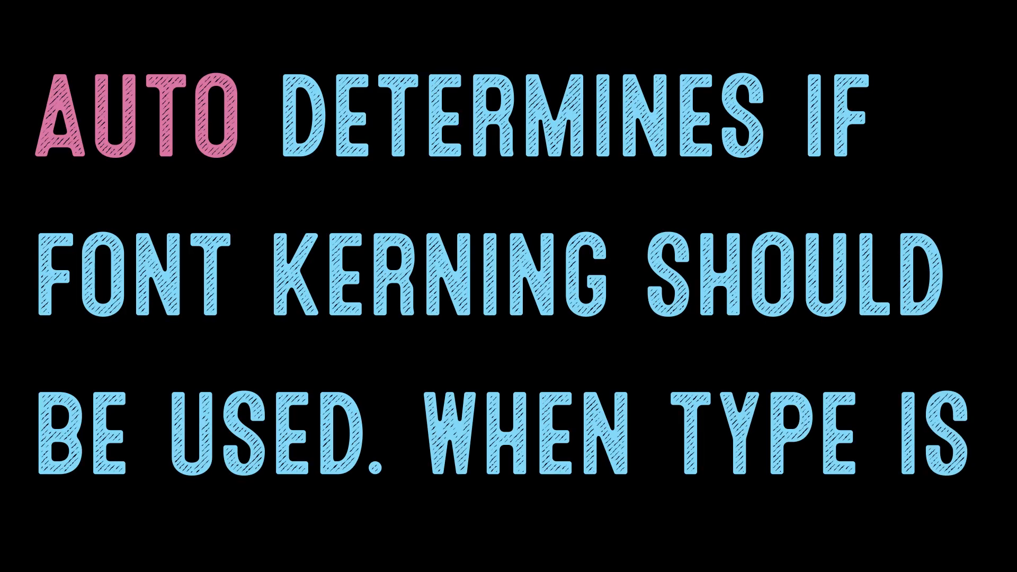